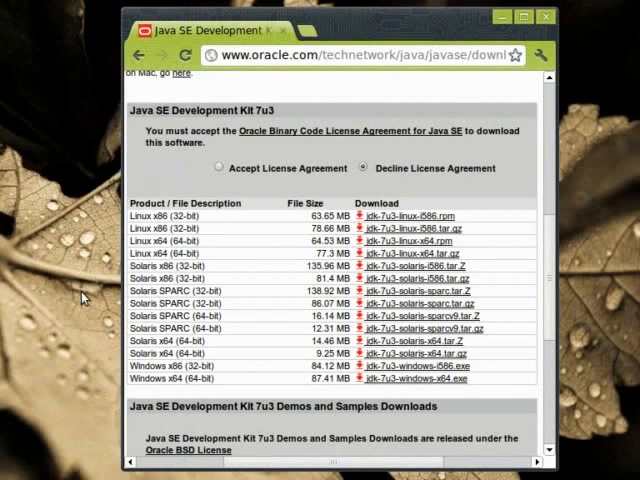
# - Accept the Java SE license agreement on Oracle's JDK 7u3 download page in Chrome
pyautogui.click(220, 168)
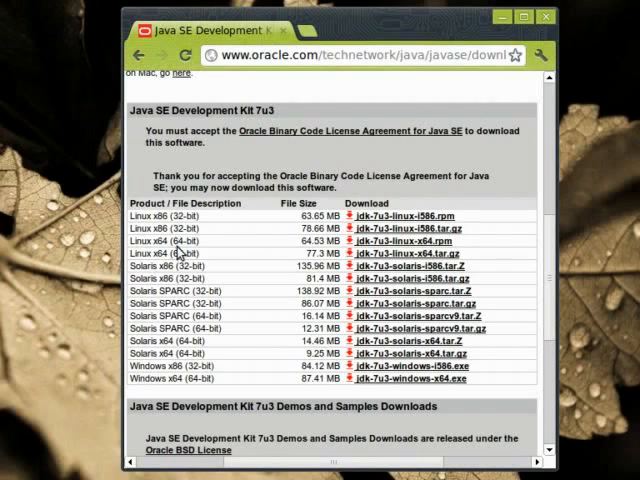
pyautogui.moveTo(314, 250)
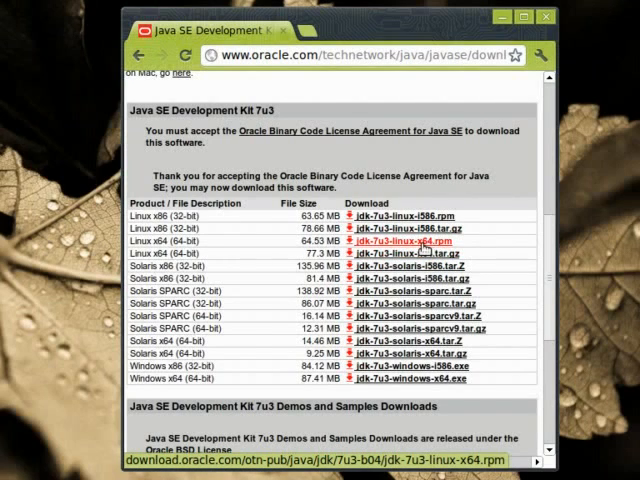
pyautogui.moveTo(424, 264)
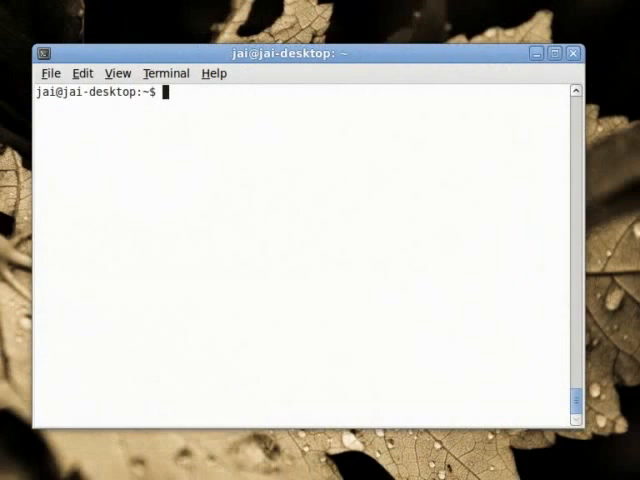
pyautogui.moveTo(252, 228)
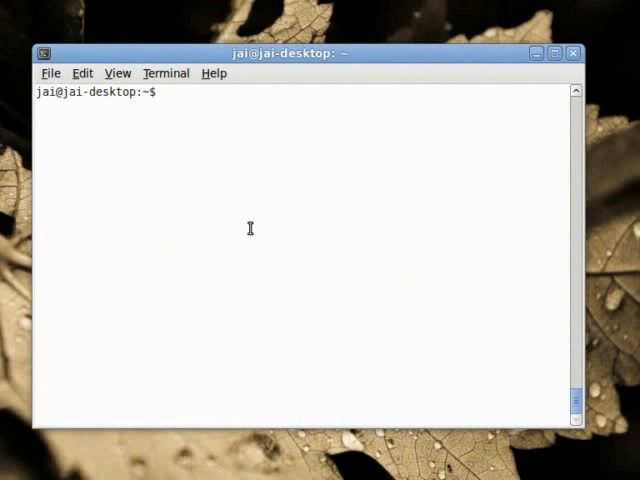
# - Copy jdk-7u3-linux-x64.tar.gz from /home/jai/Downloads into the home folder with cp
pyautogui.write('cp')
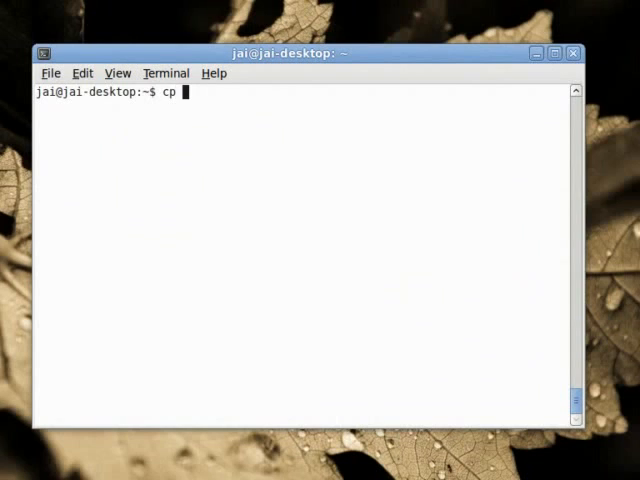
pyautogui.write('D')
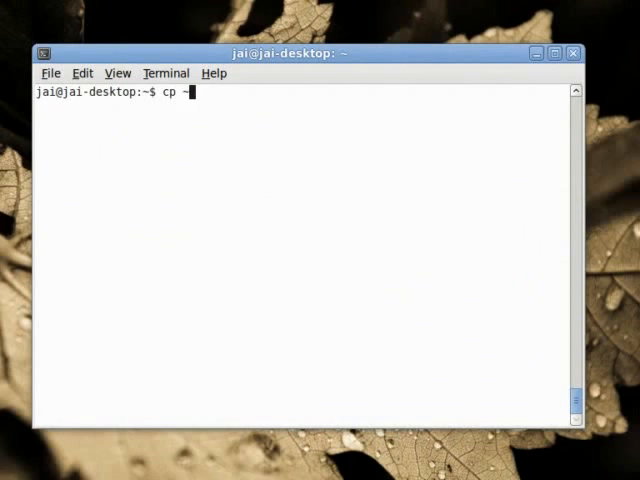
pyautogui.write('/Do')
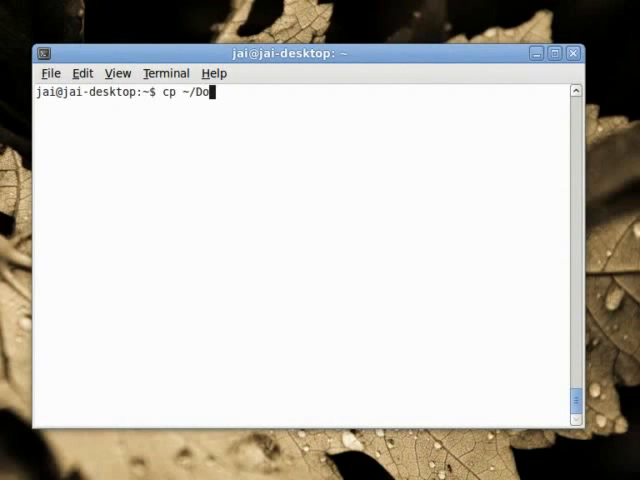
pyautogui.write('/home/jai/Do')
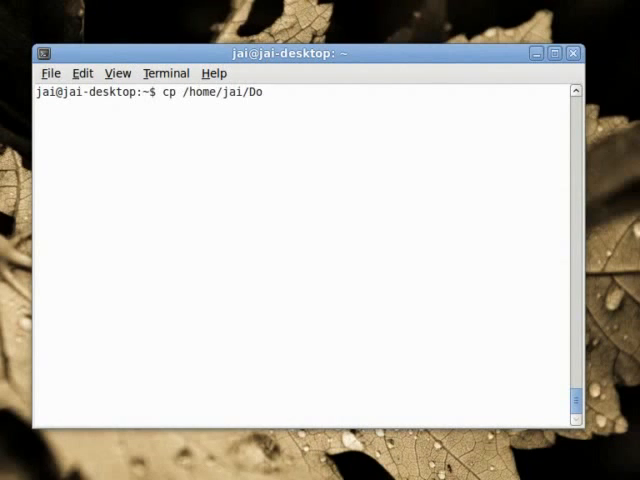
pyautogui.write('wnloads/')
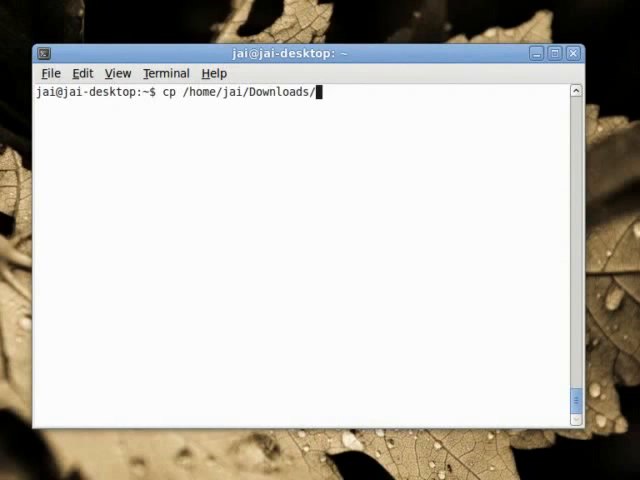
pyautogui.write('jdk-')
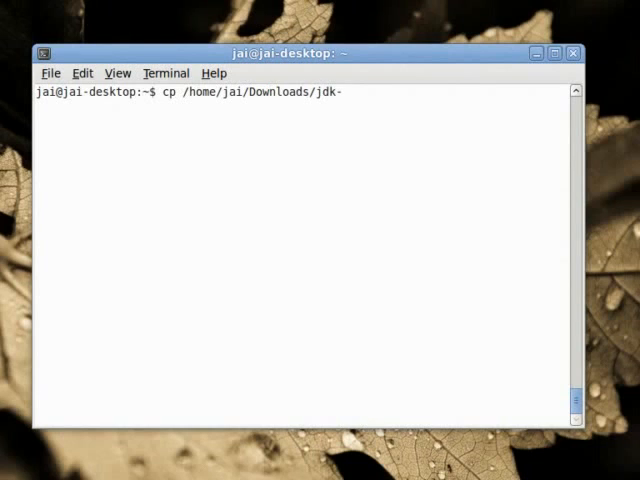
pyautogui.write('7u3-')
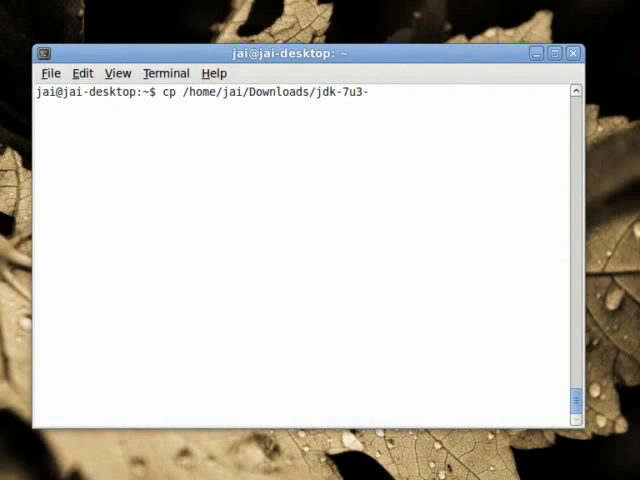
pyautogui.write('linux-')
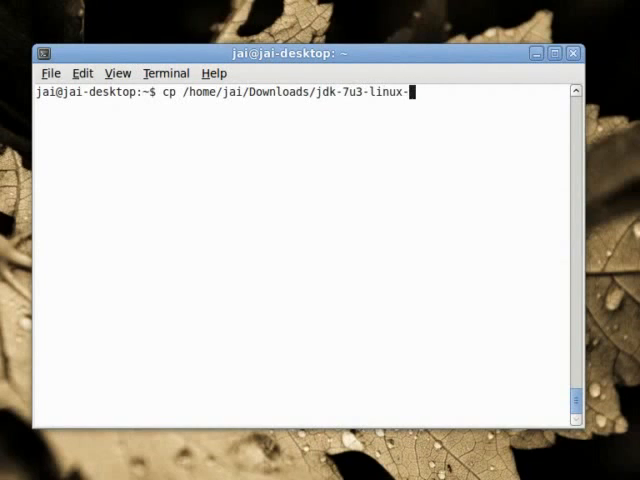
pyautogui.write('x64.tar.gz .')
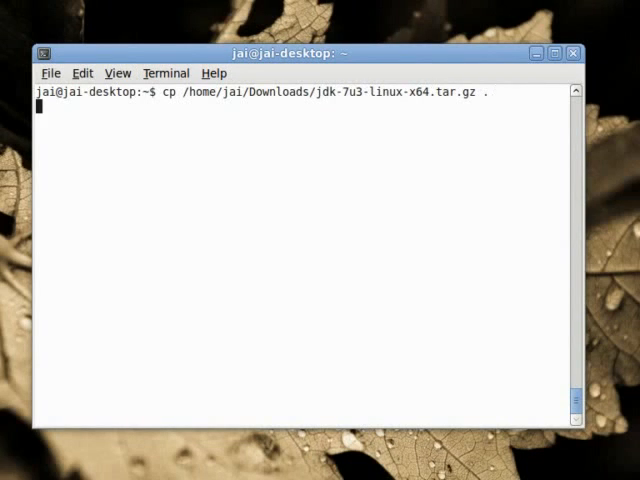
pyautogui.press('Return')
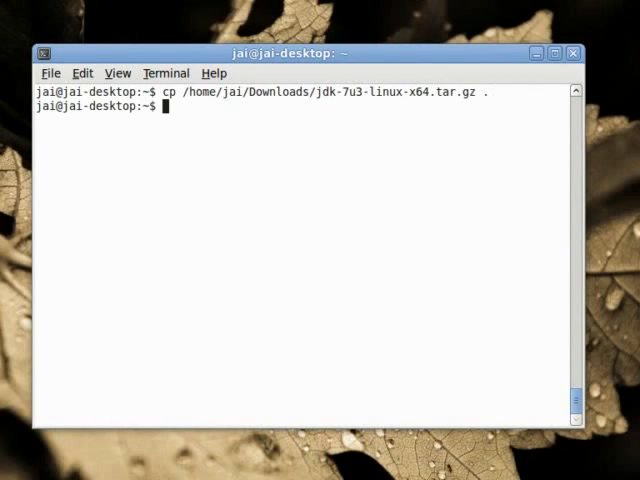
# - Extract jdk-7u3-linux-x64.tar.gz with tar -xvzf, producing the jdk1.7.0_03 folder
pyautogui.write('tar')
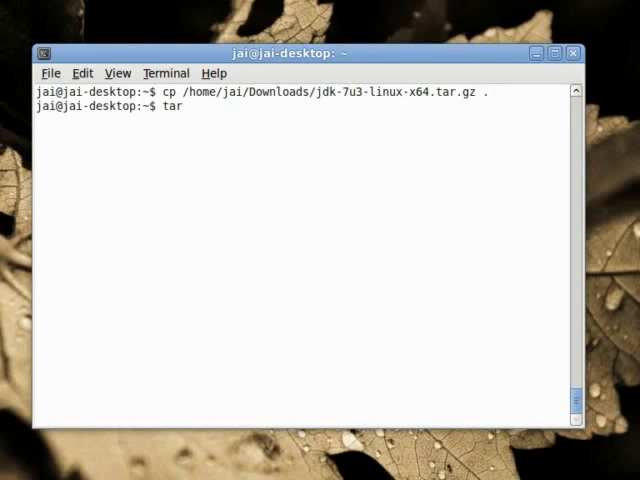
pyautogui.write('-xv')
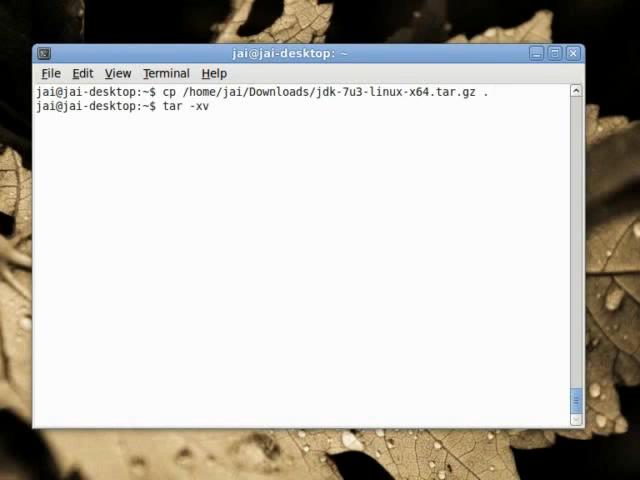
pyautogui.write('zf')
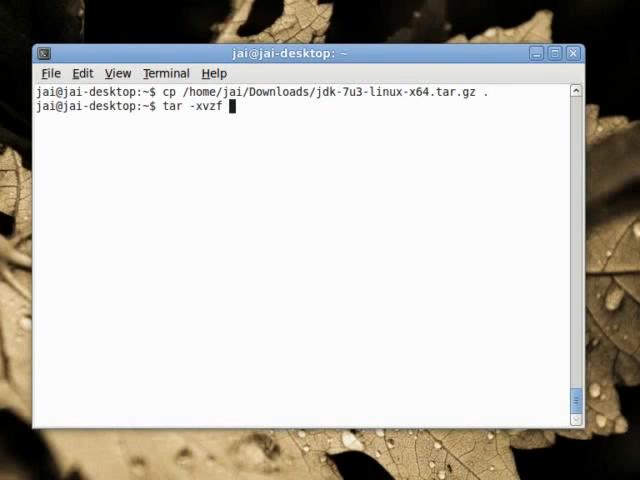
pyautogui.write('jdk-7u3-linux-x64.tar.gz')
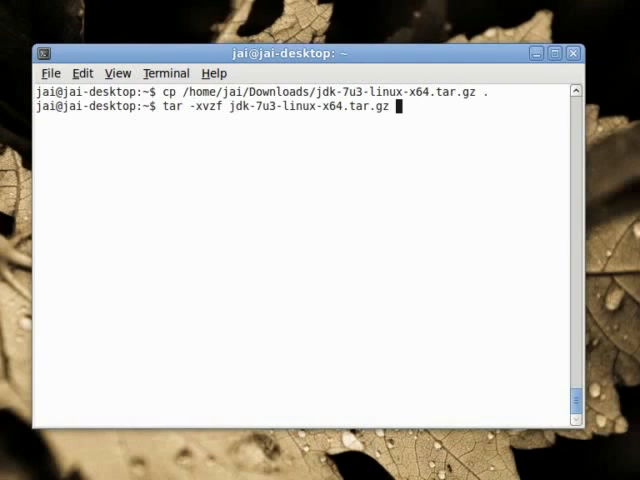
pyautogui.press('Return')
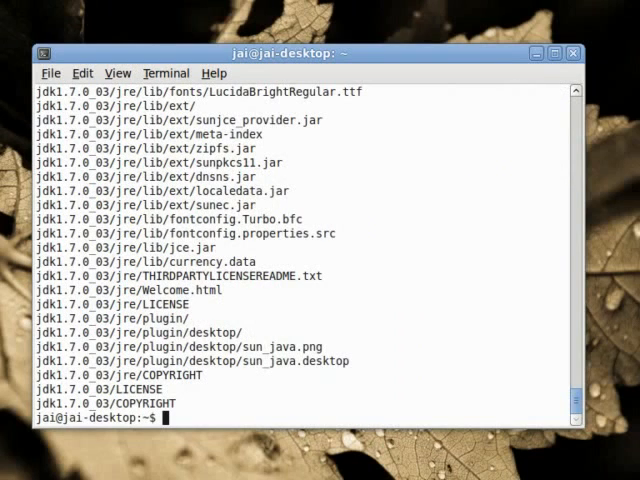
pyautogui.write('c')
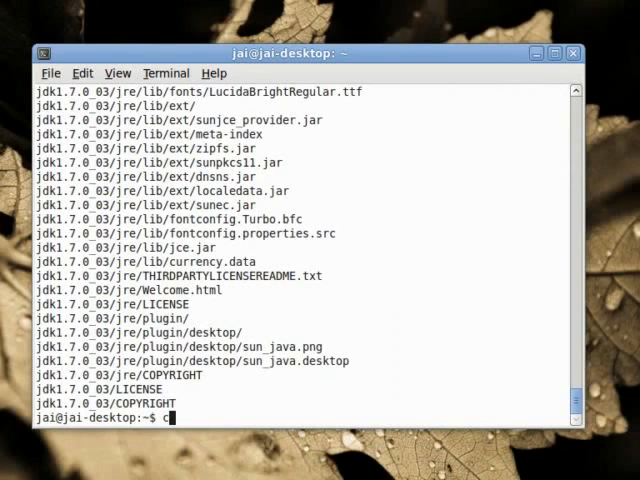
# - Enter jdk1.7.0_03, then its bin folder, and list the java and javac executables
pyautogui.press('Return')
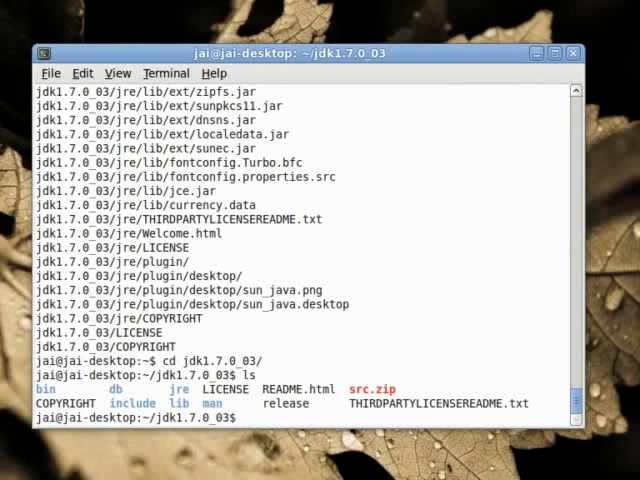
pyautogui.write('cd bin/')
pyautogui.write('ls')
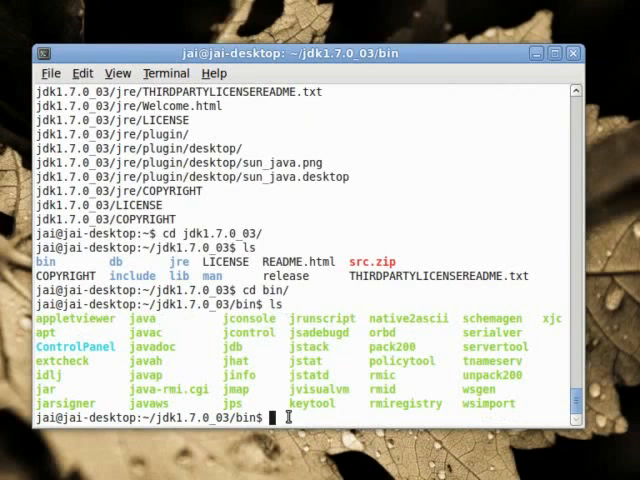
pyautogui.moveTo(356, 424)
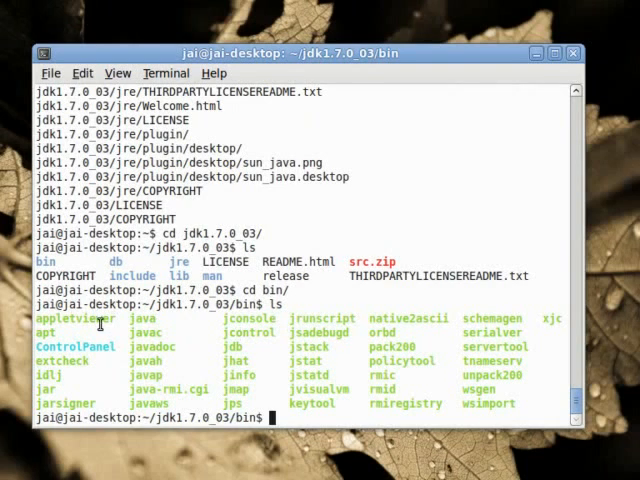
pyautogui.doubleClick(148, 318)
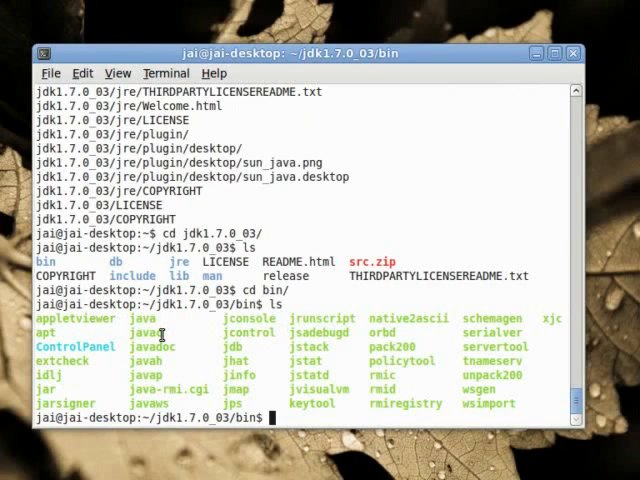
pyautogui.moveTo(296, 420)
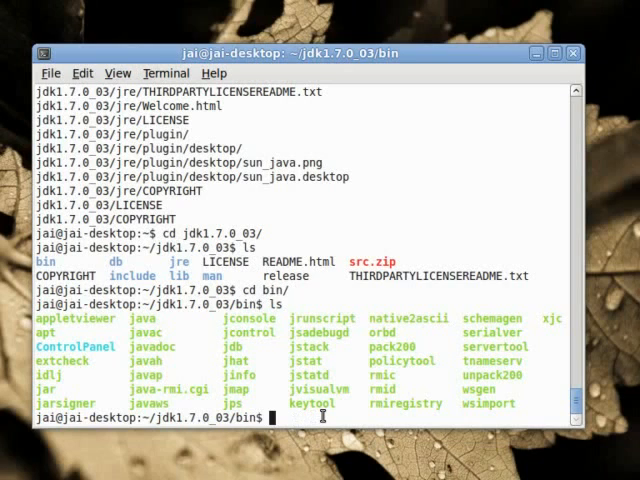
pyautogui.write('./java')
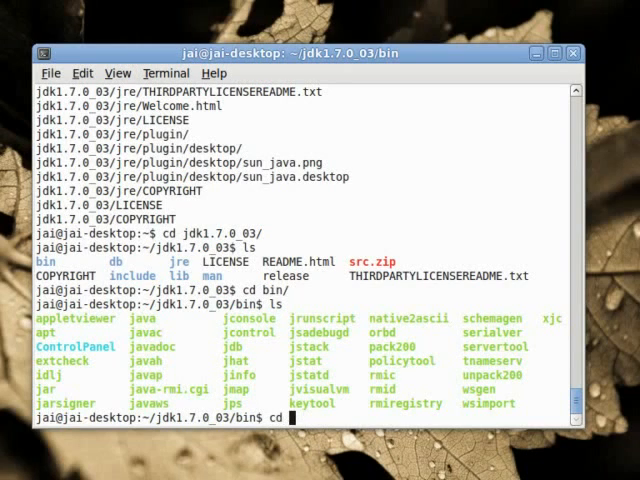
# - Leave the bin folder and run java, which reports the program isn't installed
pyautogui.write(' ~')
pyautogui.press('Return')
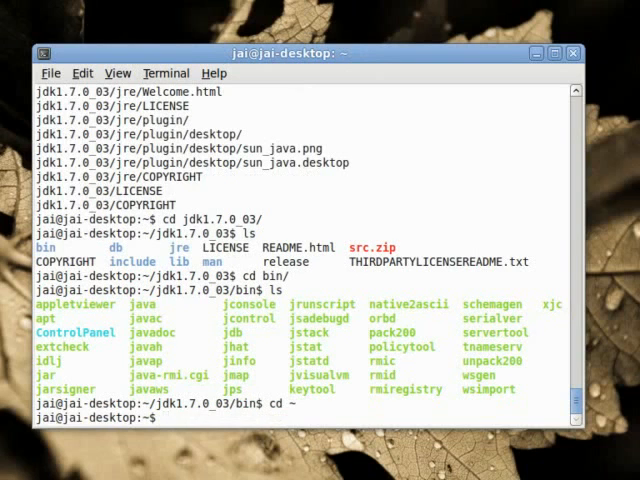
pyautogui.write('java')
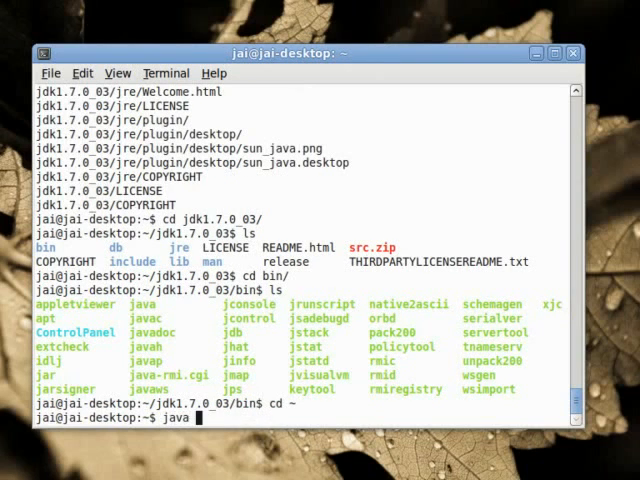
pyautogui.press('Return')
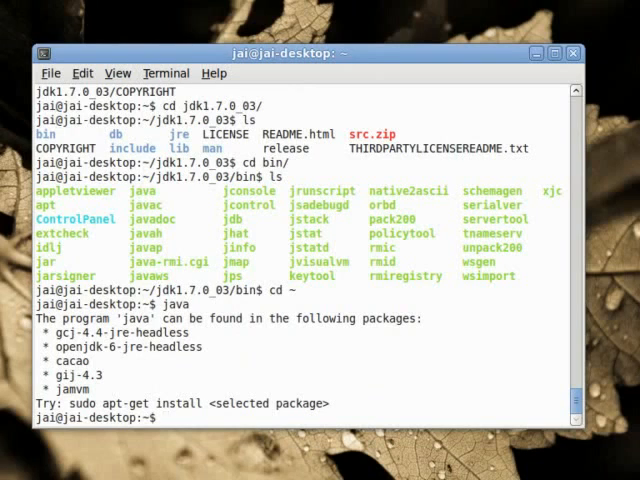
# - Print the current PATH with echo, showing it lacks the JDK bin folder
pyautogui.write('echo $')
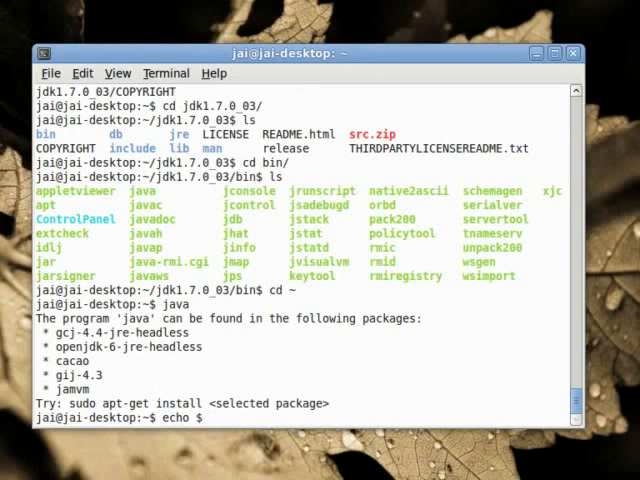
pyautogui.write('PA')
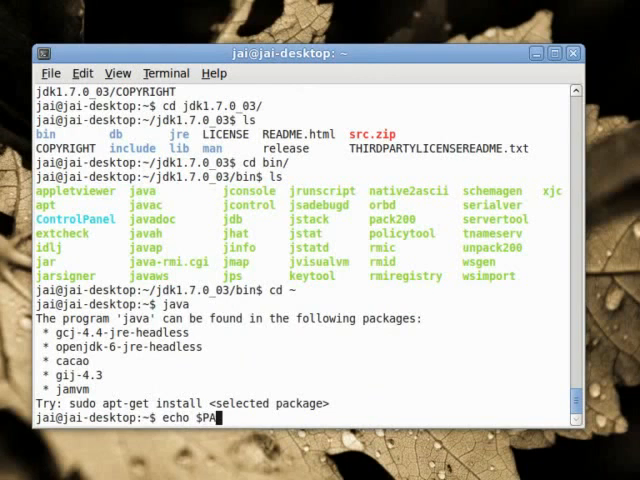
pyautogui.press('Return')
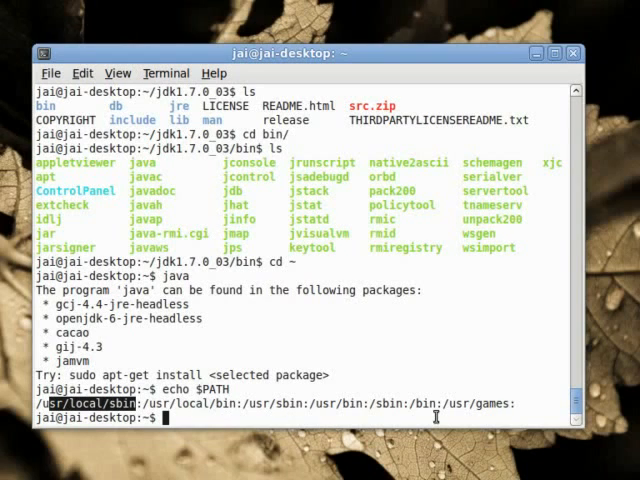
pyautogui.moveTo(284, 444)
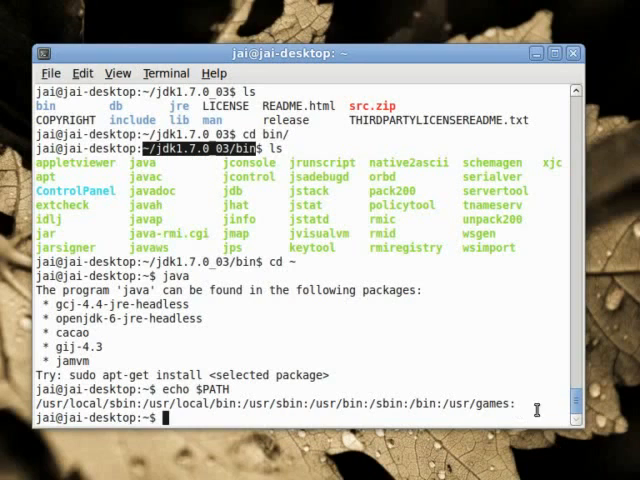
pyautogui.moveTo(596, 428)
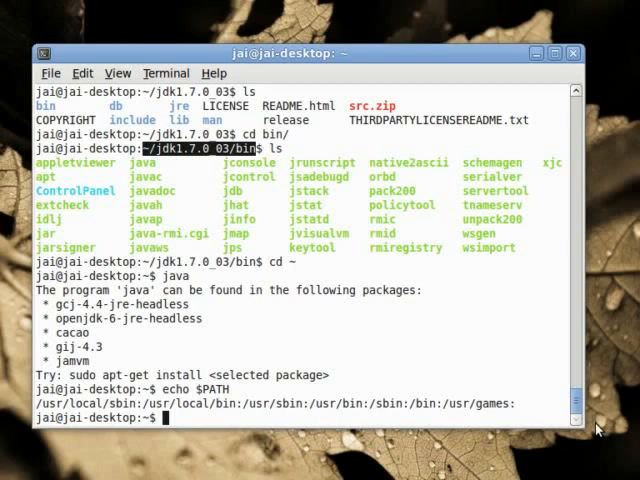
# - Enter the command gedit .bashrc at the prompt without running it yet
pyautogui.write('g')
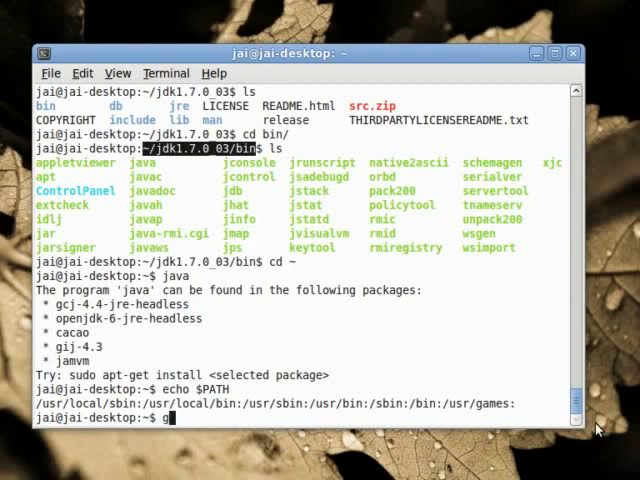
pyautogui.write('edit')
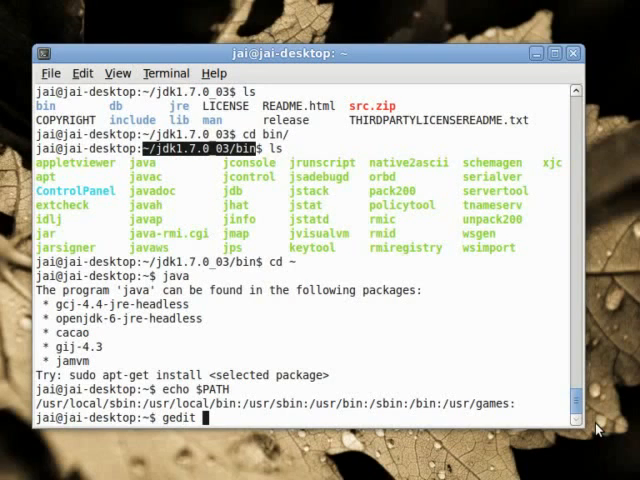
pyautogui.write('.bas')
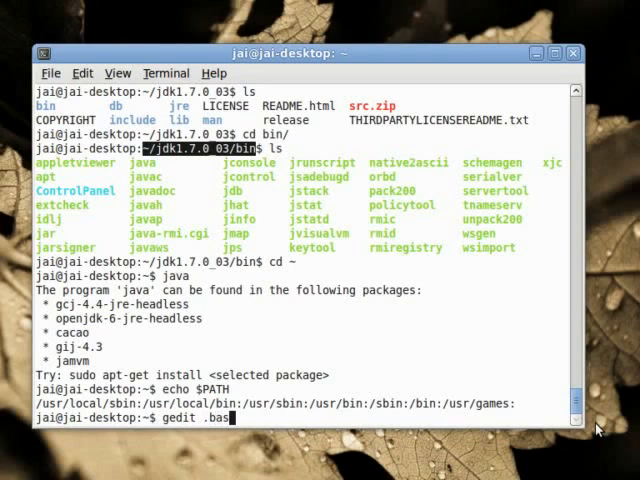
pyautogui.write('rc')
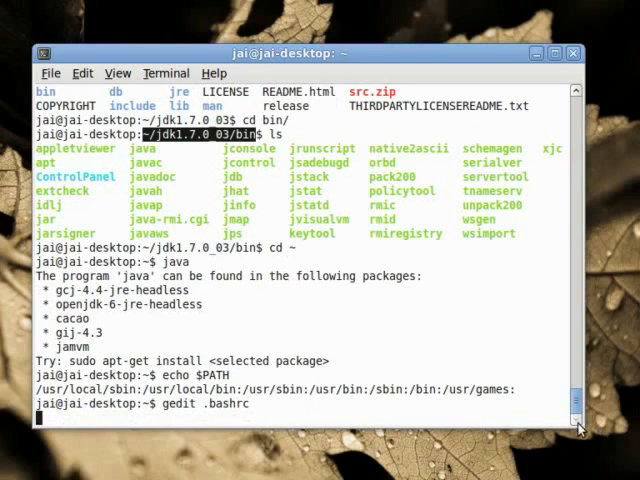
# - Launch gedit on .bashrc and bring its last lines, after the CLASSPATH export, into view
pyautogui.press('Return')
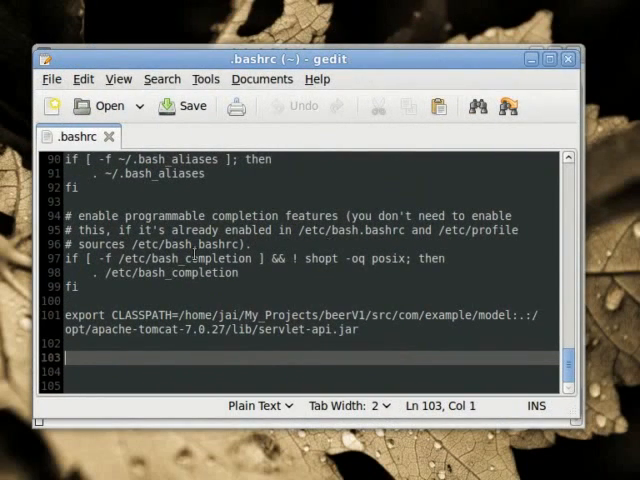
pyautogui.scroll(3)
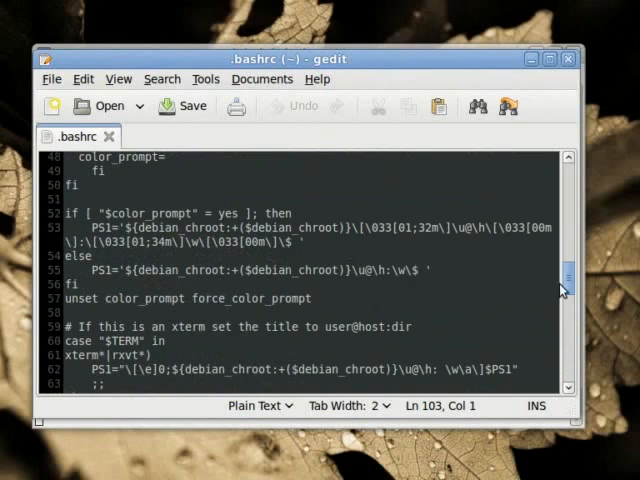
pyautogui.scroll(-3)
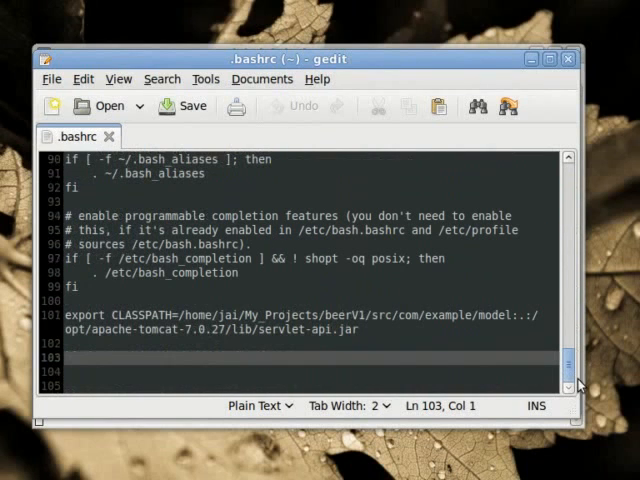
pyautogui.moveTo(344, 362)
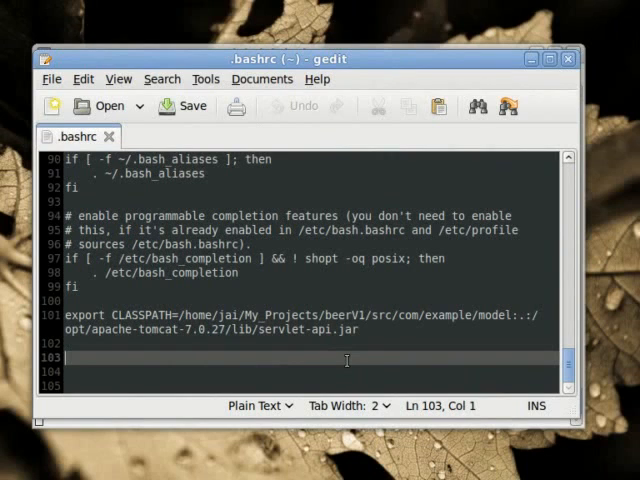
# - Append export PATH=$PATH:~/jdk1.7.0_03/bin to the end of .bashrc and save it
pyautogui.write('export')
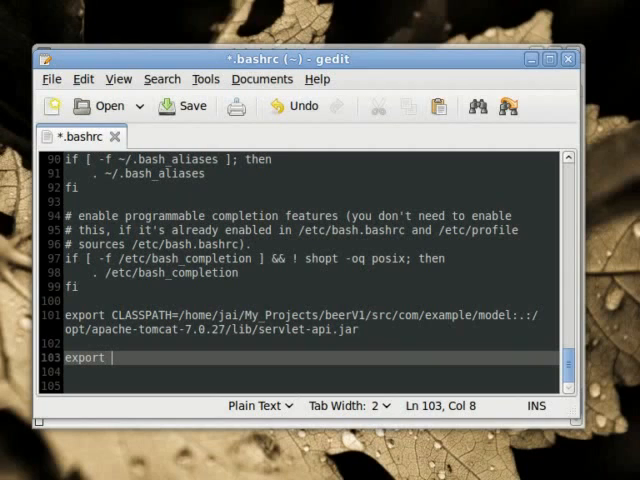
pyautogui.write('PATH')
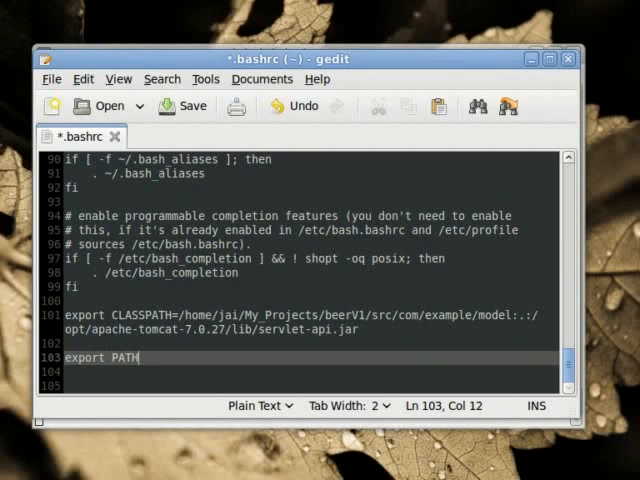
pyautogui.write('=')
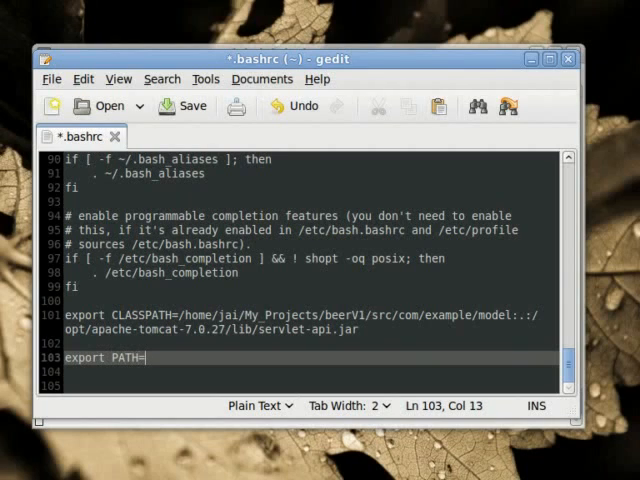
pyautogui.write('$PATH')
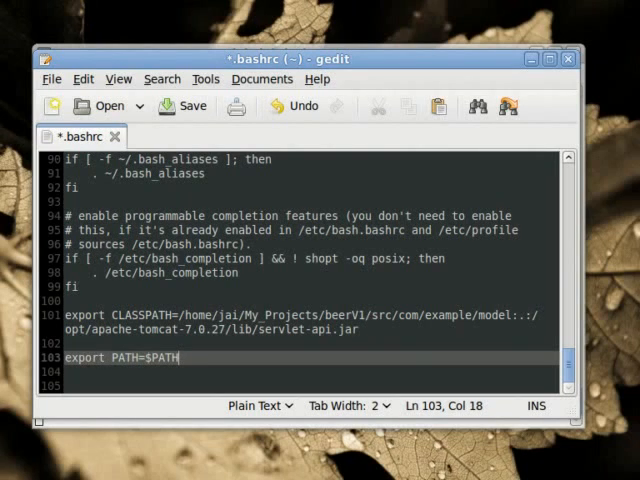
pyautogui.write(':~/jdk1.7.0_03/bin')
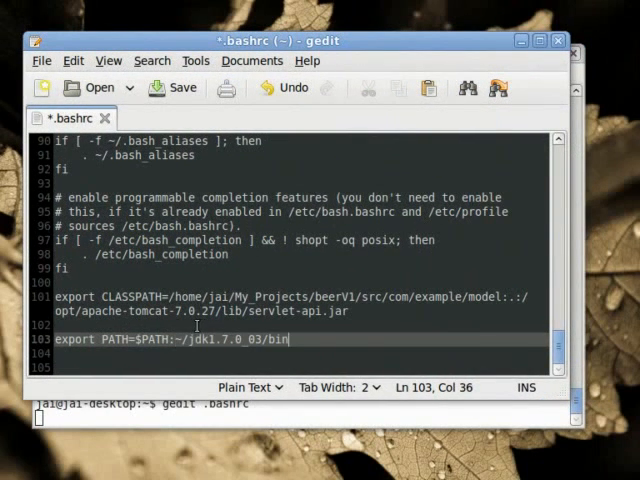
pyautogui.click(172, 88)
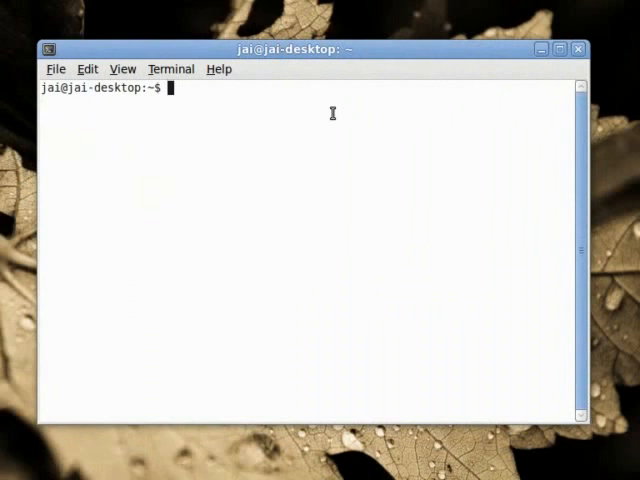
# - Run java -version in a fresh terminal, which reports version 1.7.0_03
pyautogui.write('JAV')
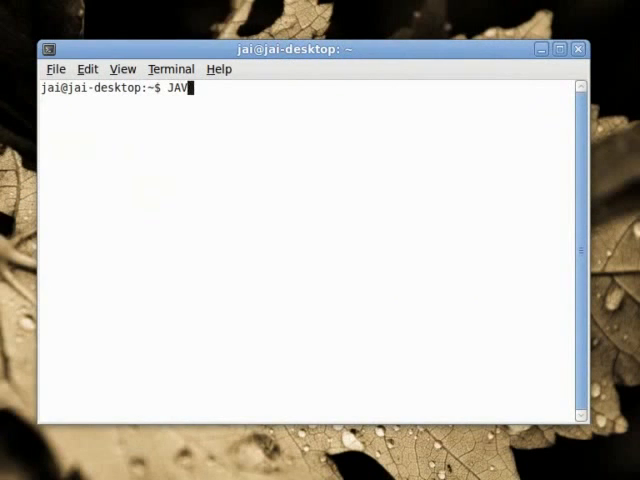
pyautogui.write('java -')
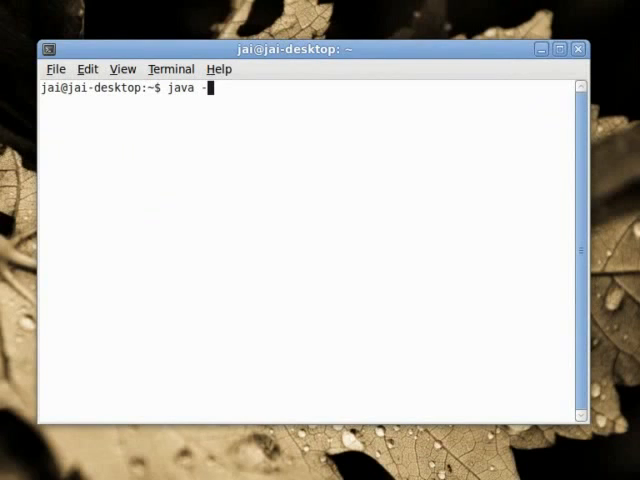
pyautogui.press('BackSpace')
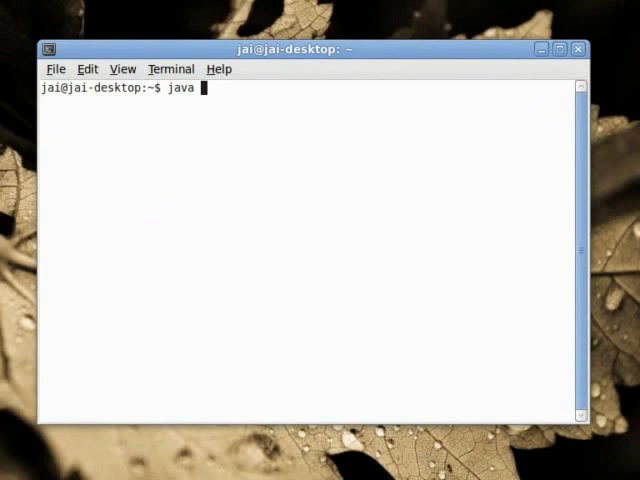
pyautogui.write('-v')
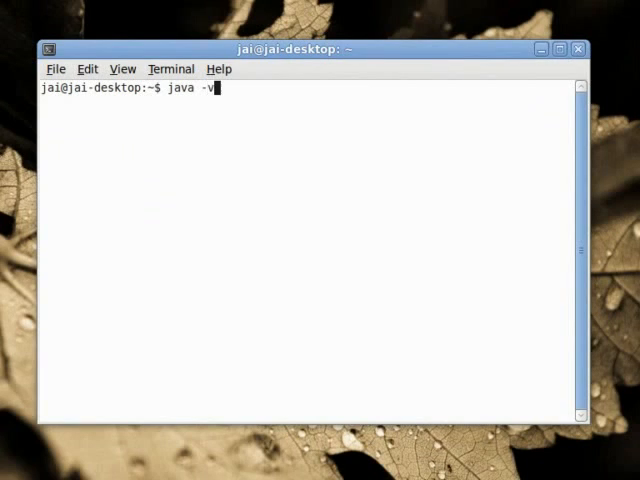
pyautogui.write('ersion')
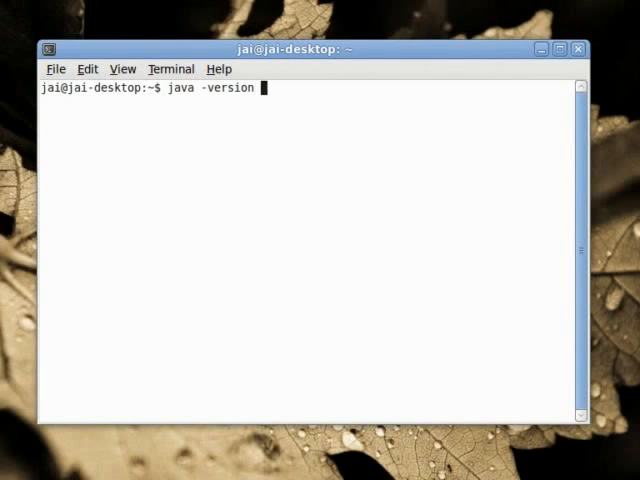
pyautogui.press('Return')
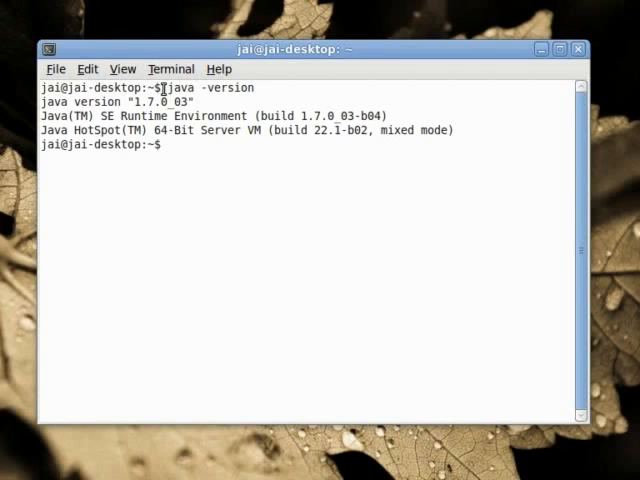
pyautogui.doubleClick(168, 100)
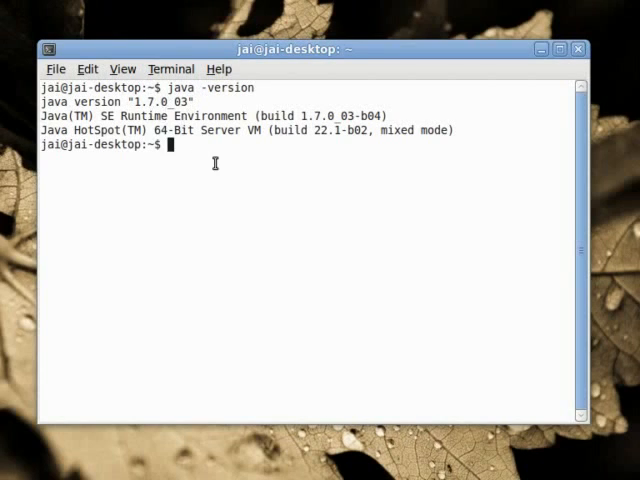
# - Run javac -version, which also reports javac 1.7.0_03
pyautogui.write('javac -version')
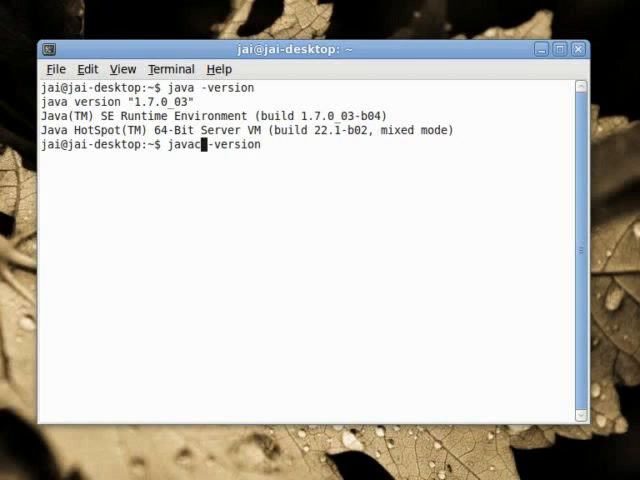
pyautogui.press('Return')
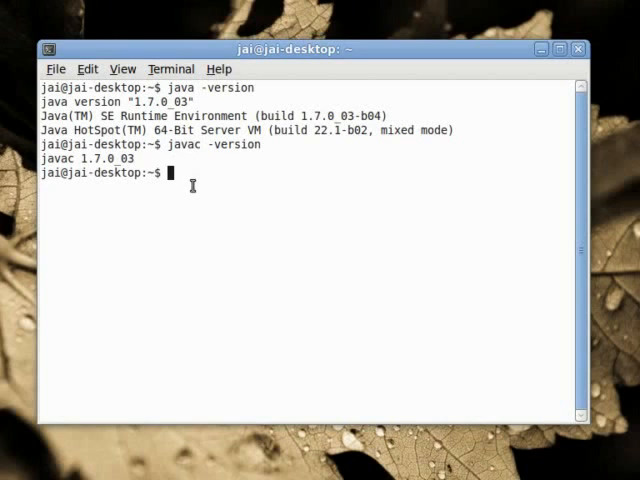
pyautogui.doubleClick(180, 144)
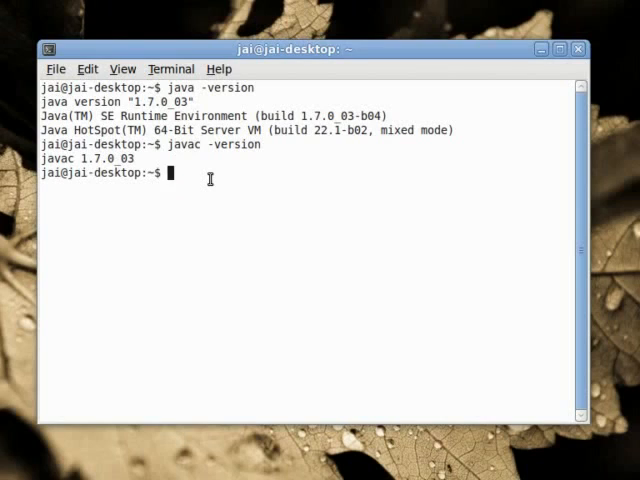
pyautogui.moveTo(196, 176)
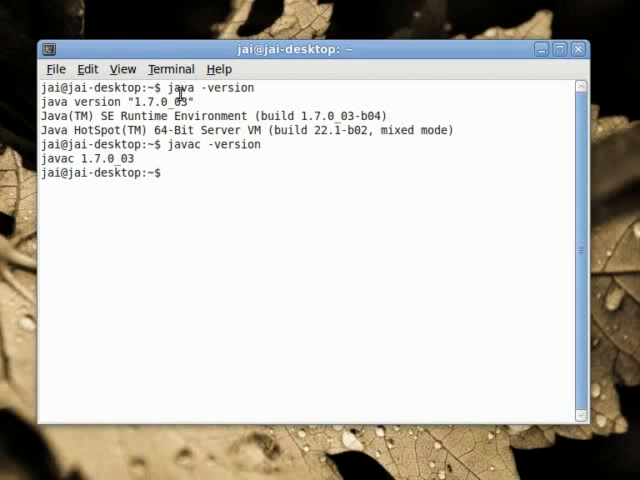
pyautogui.doubleClick(180, 88)
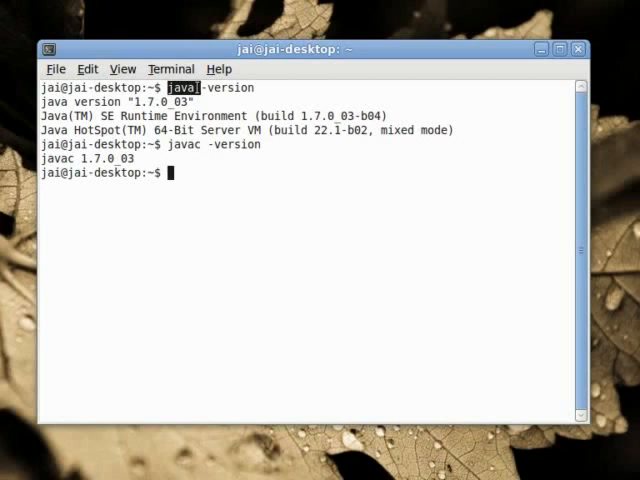